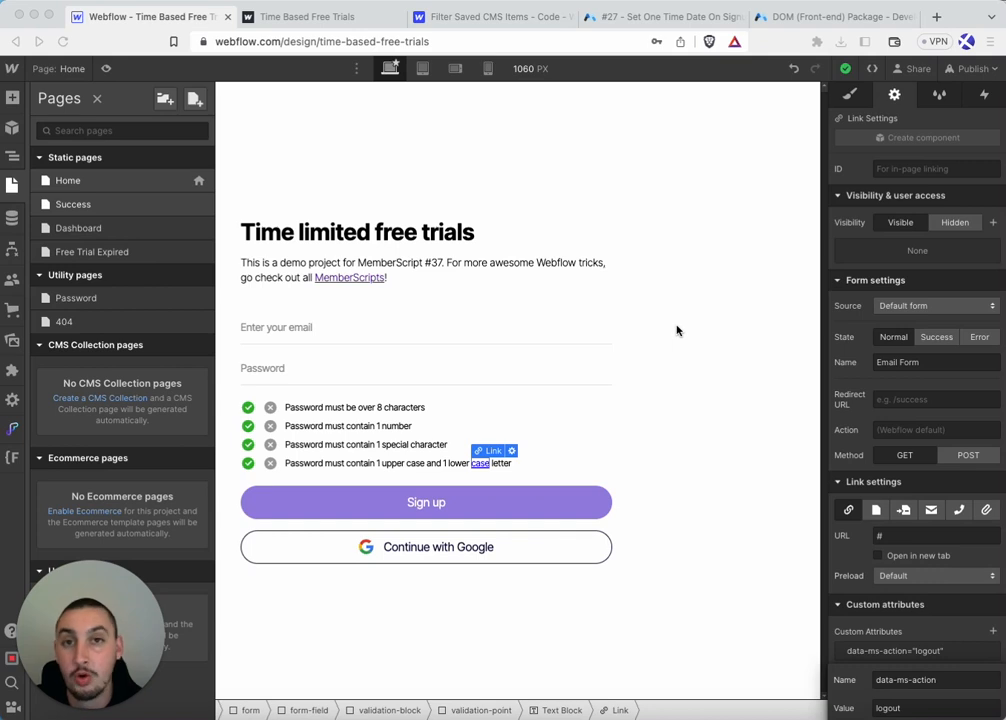
pyautogui.moveTo(664, 330)
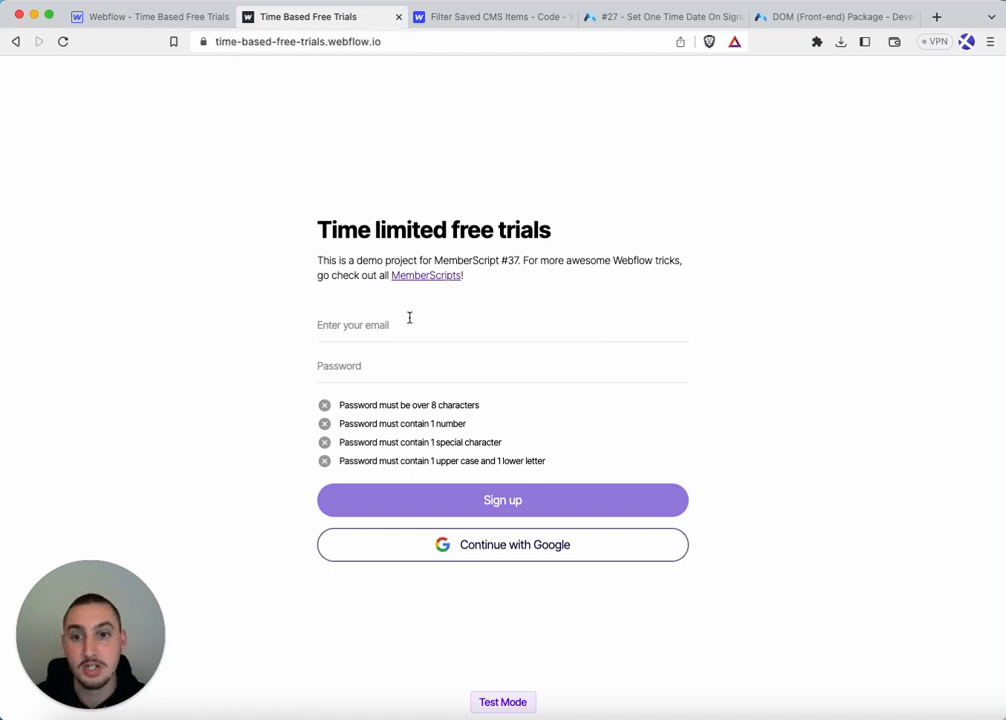
pyautogui.write('WERWERWE')
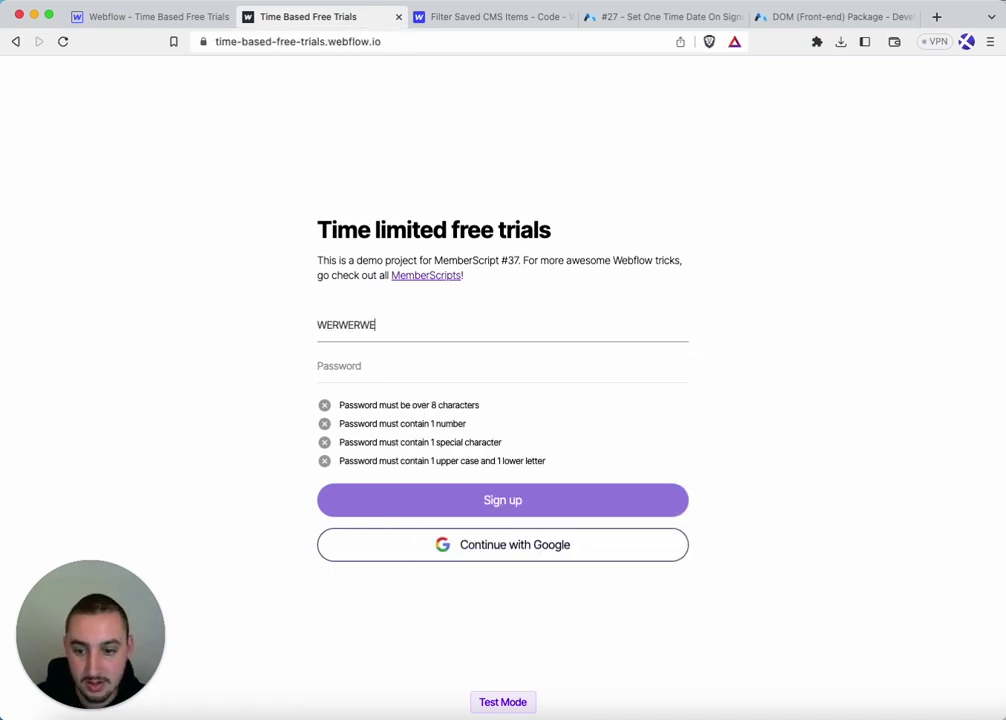
pyautogui.write('ds@')
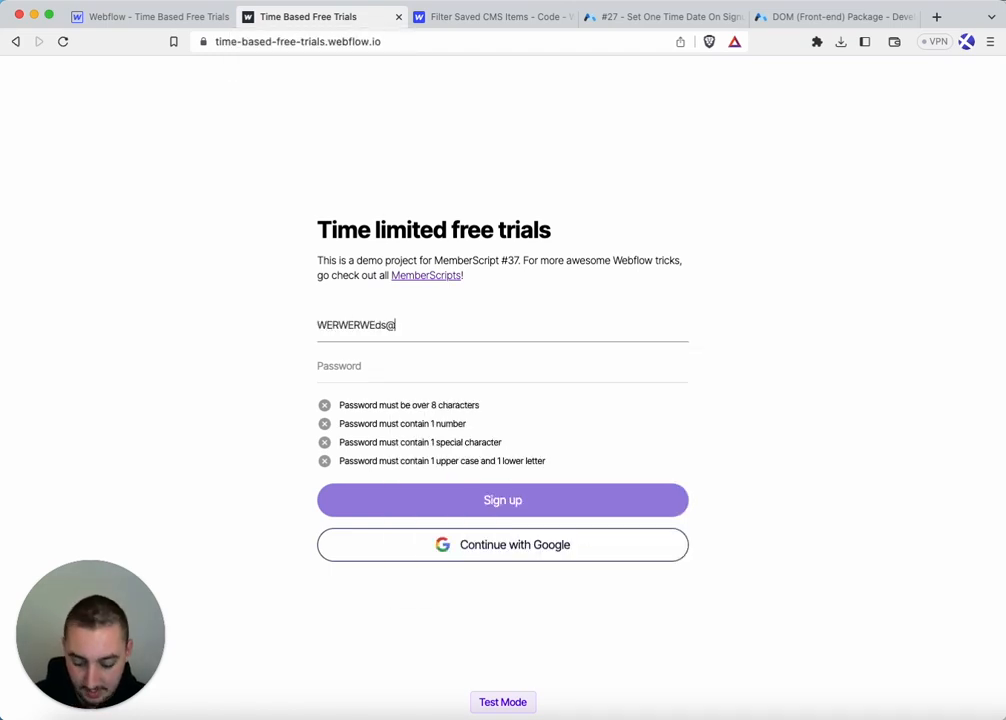
pyautogui.write('hshhshs.com')
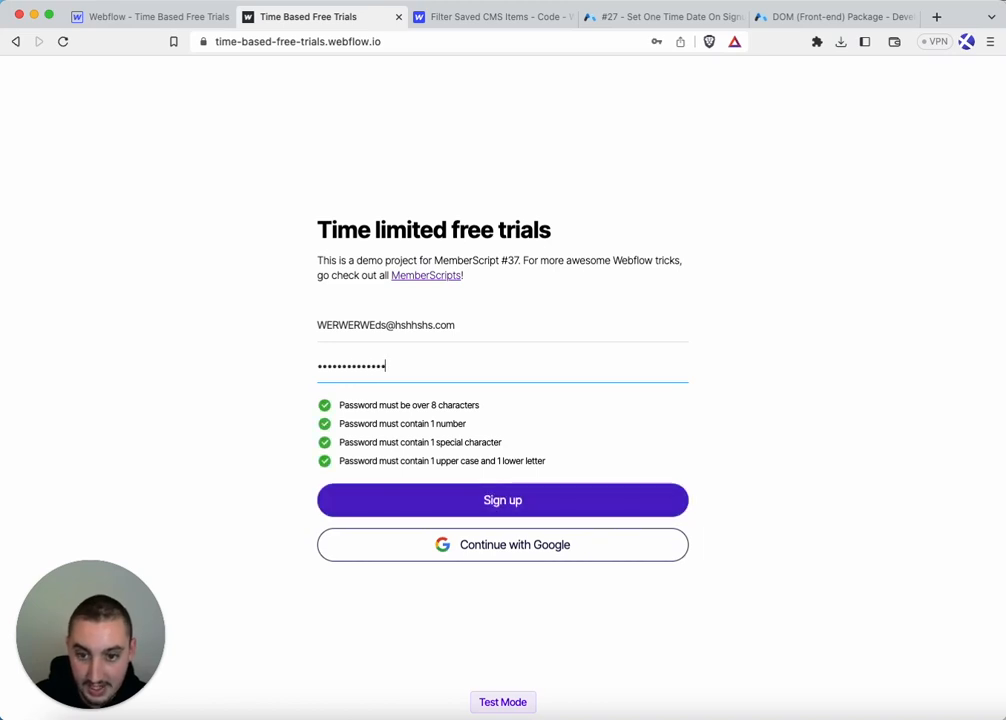
pyautogui.click(502, 500)
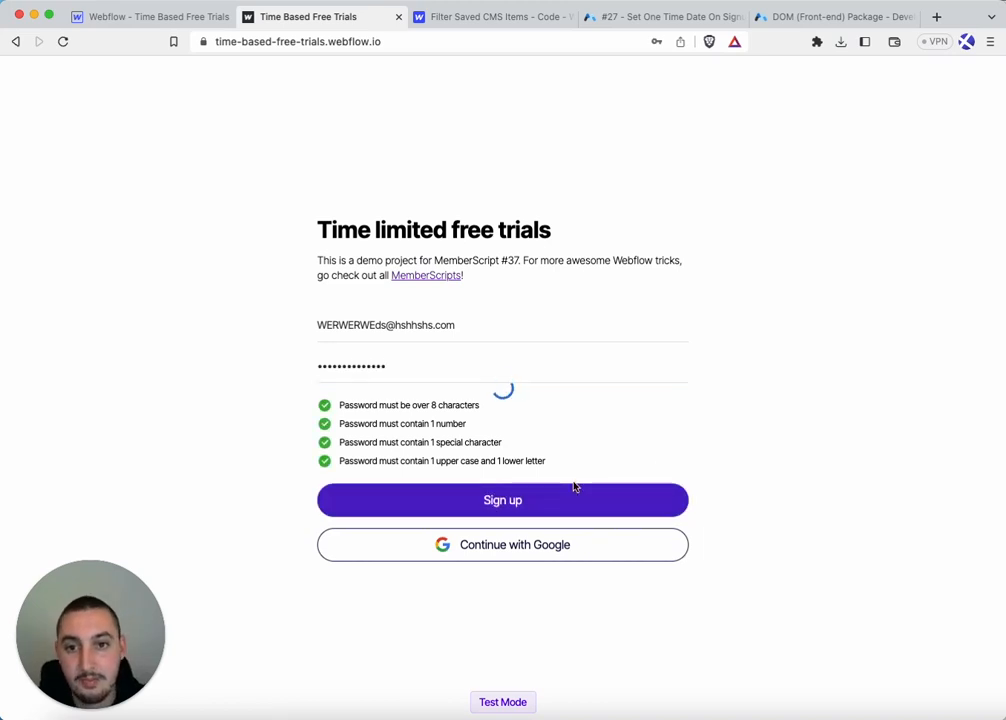
pyautogui.click(502, 500)
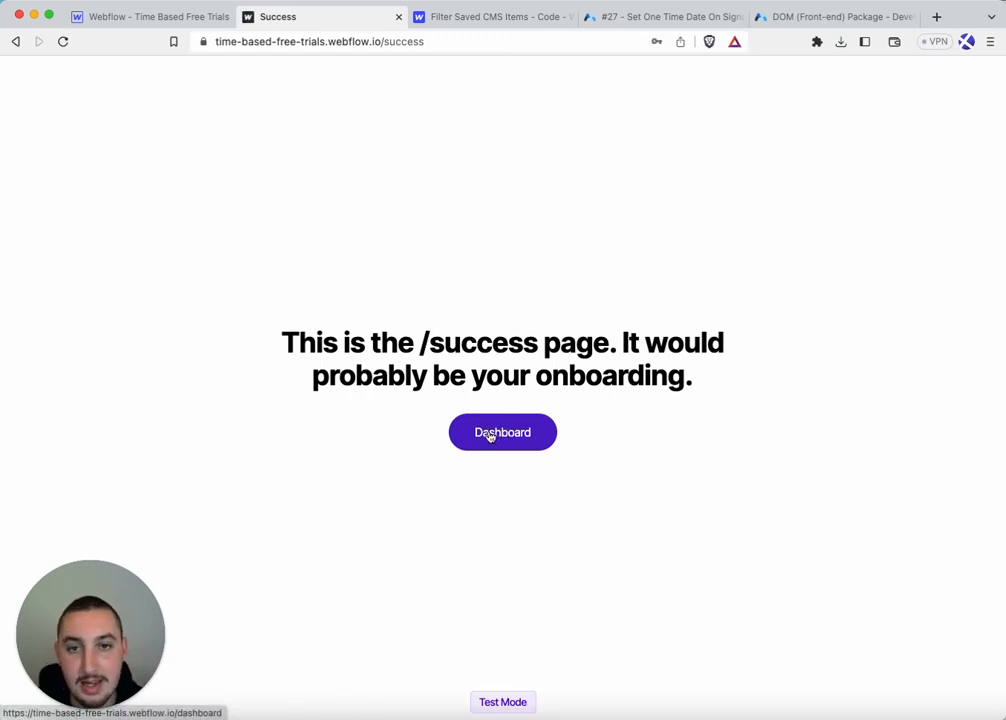
# Go from the success page to the member dashboard via the Dashboard button.
pyautogui.click(500, 432)
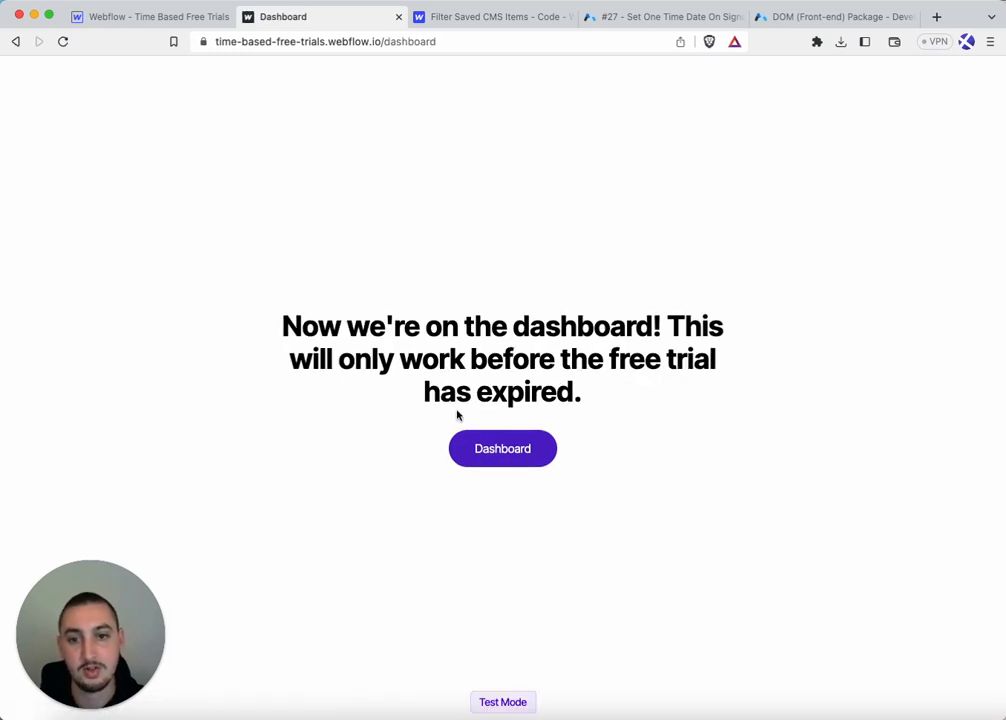
pyautogui.moveTo(442, 68)
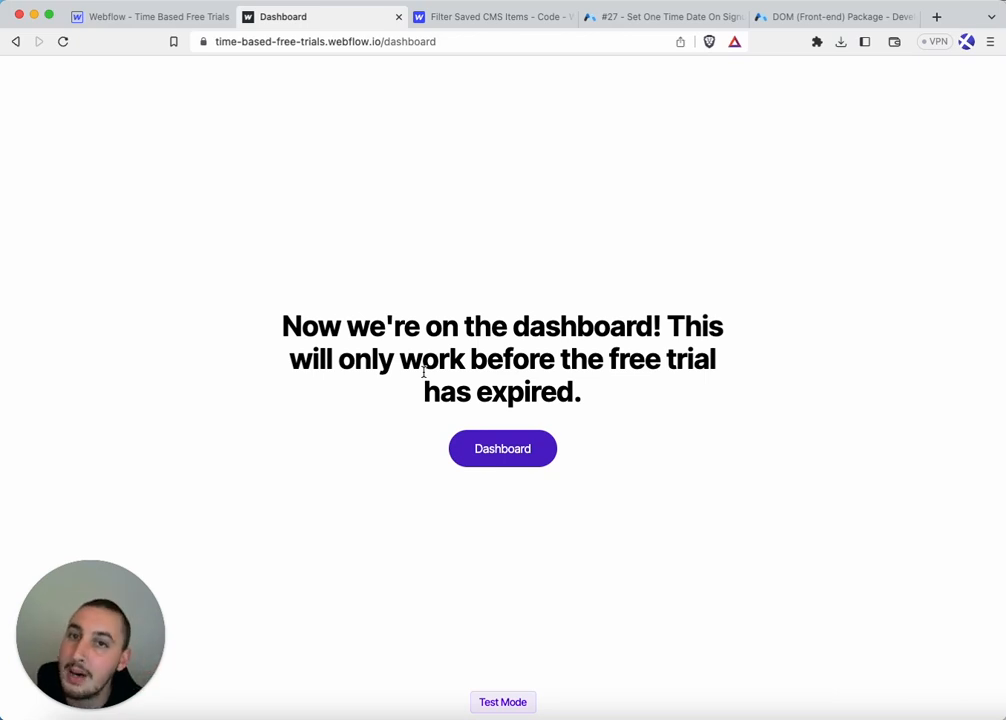
pyautogui.moveTo(392, 358)
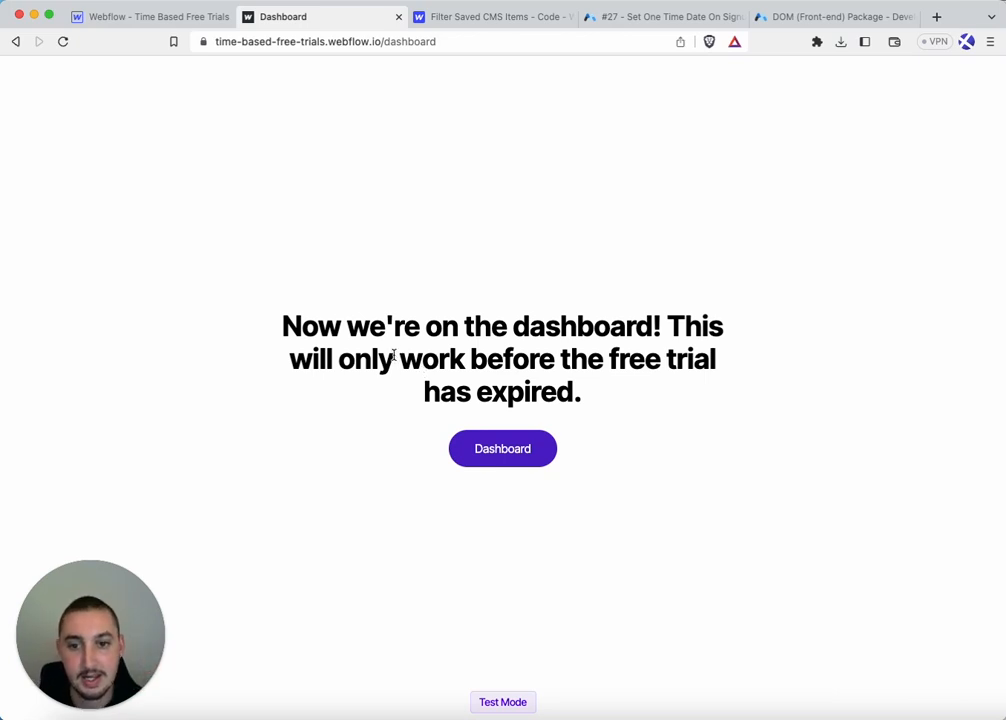
pyautogui.moveTo(606, 312)
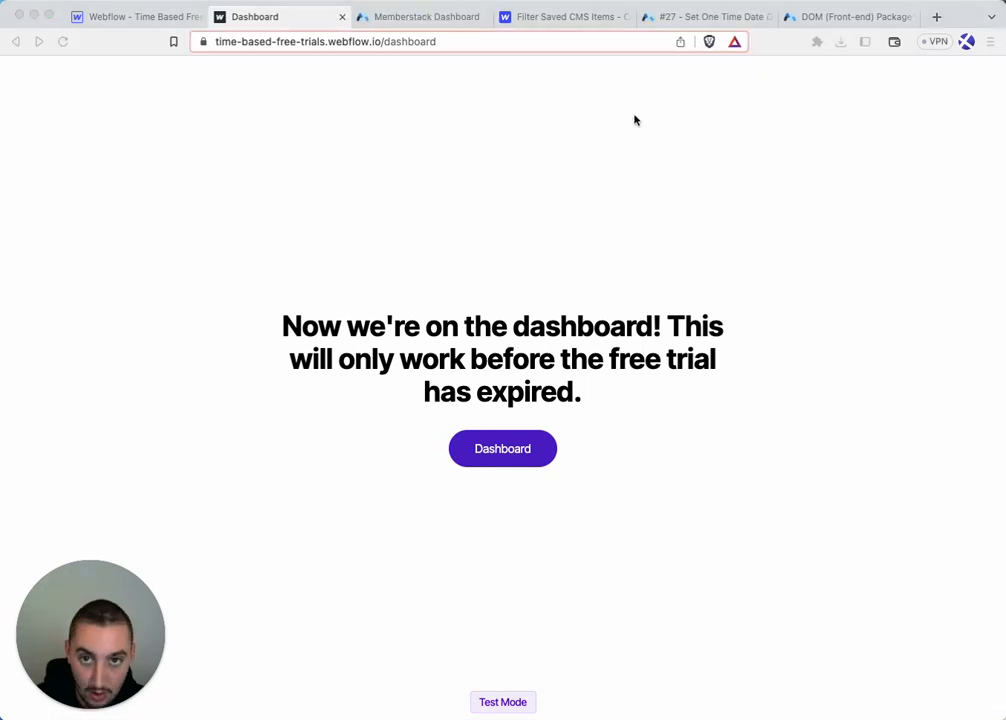
# Edit the test member's JSON one-time-date to 12 April 2023, save it, and return to the site.
pyautogui.click(430, 16)
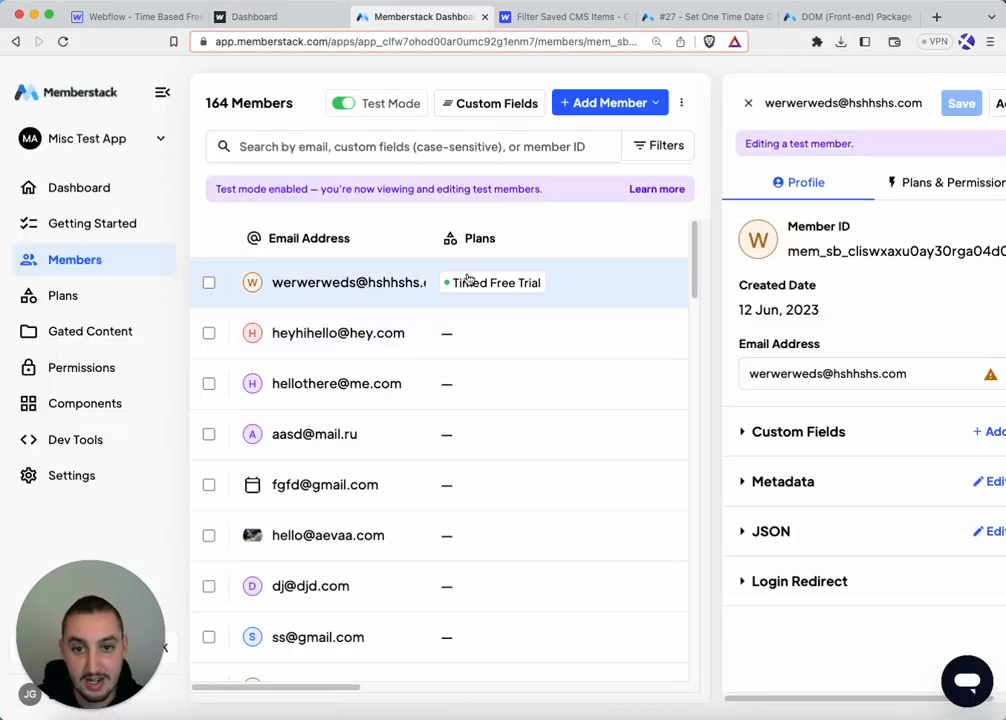
pyautogui.moveTo(788, 520)
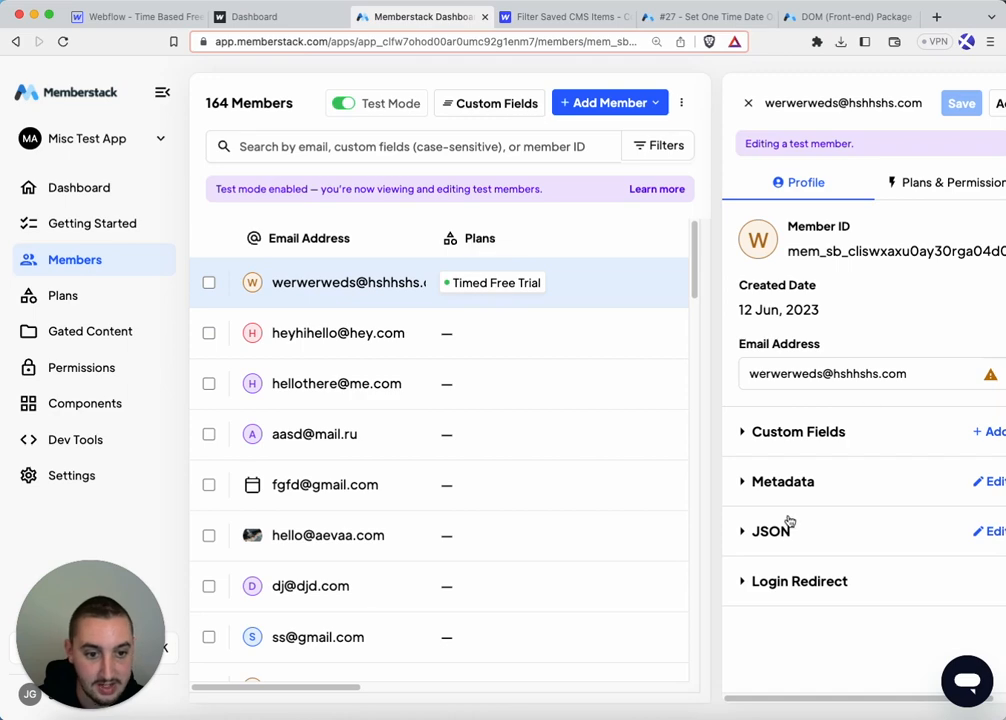
pyautogui.click(992, 530)
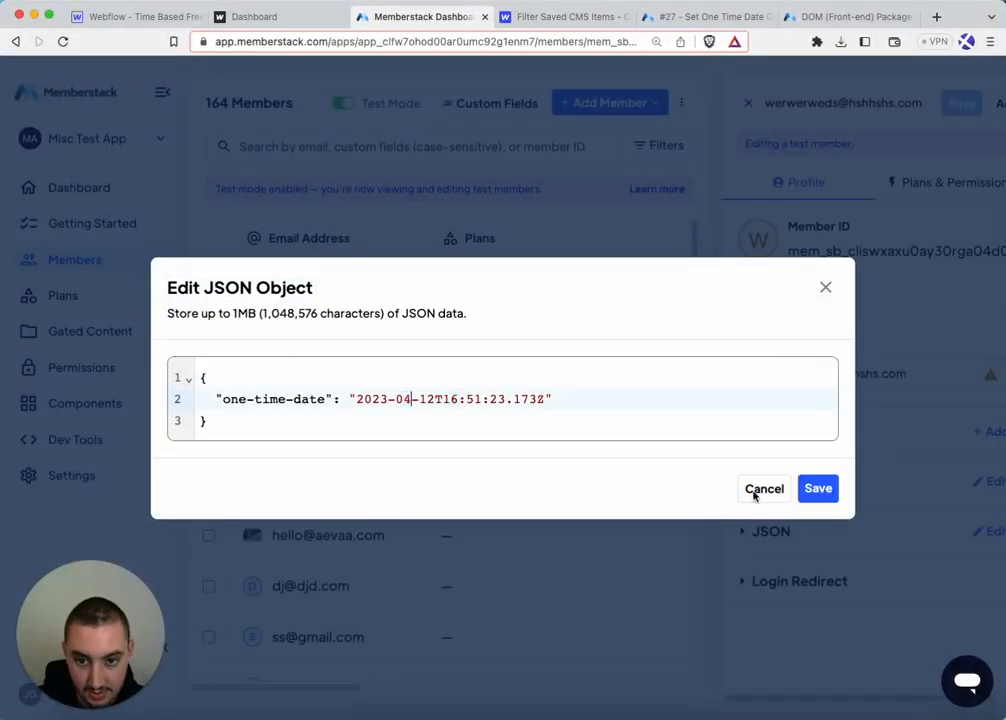
pyautogui.click(818, 488)
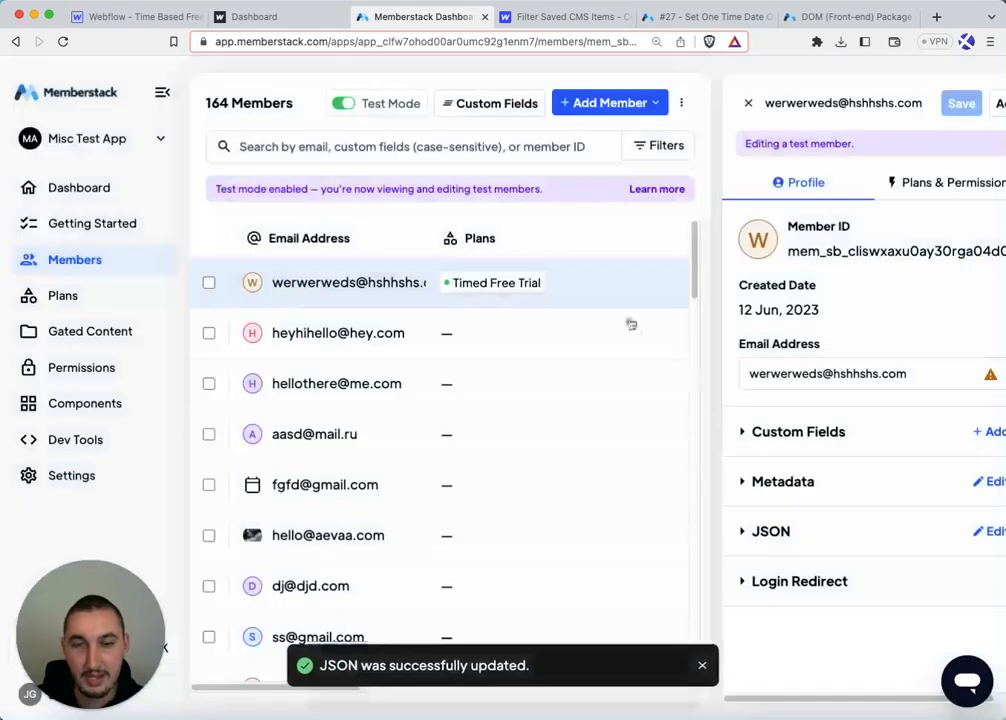
pyautogui.click(256, 16)
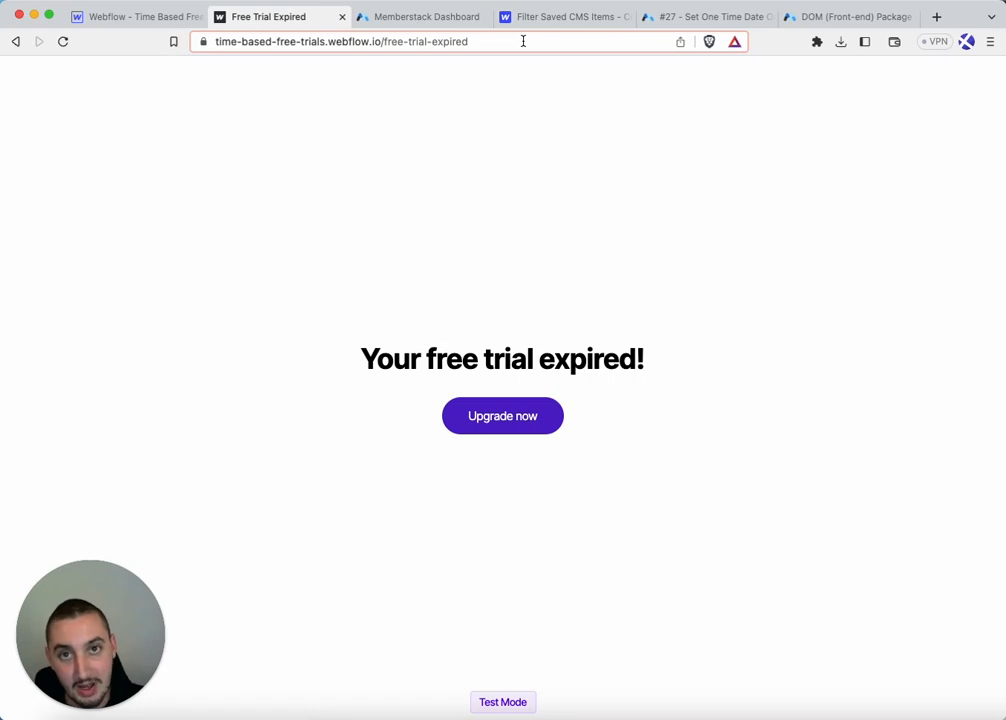
pyautogui.moveTo(504, 70)
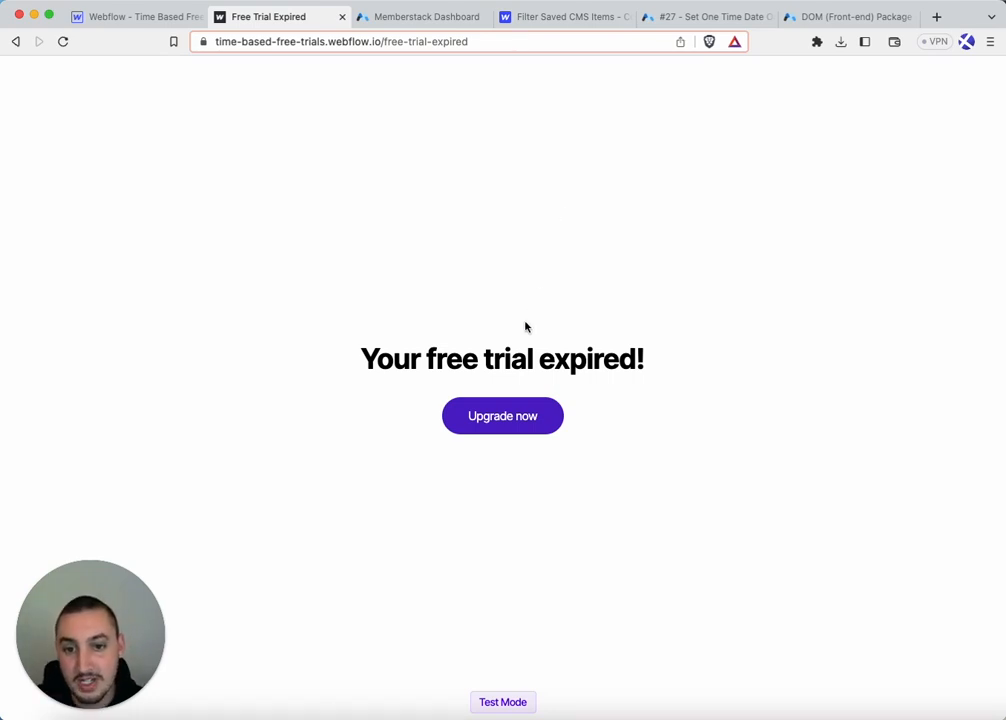
pyautogui.moveTo(520, 416)
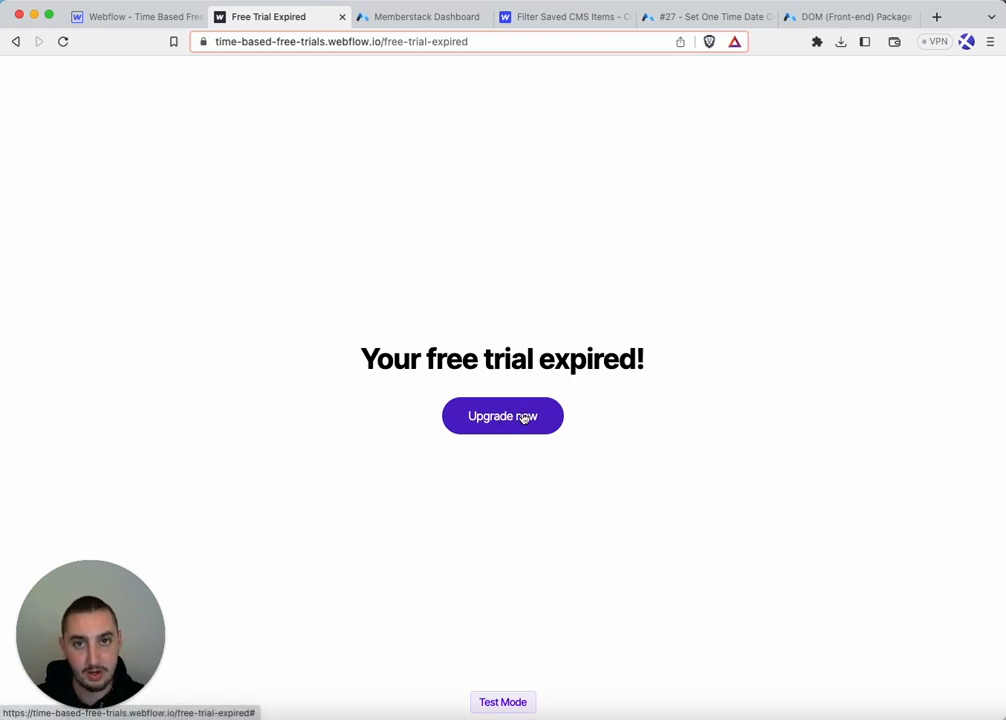
pyautogui.moveTo(256, 146)
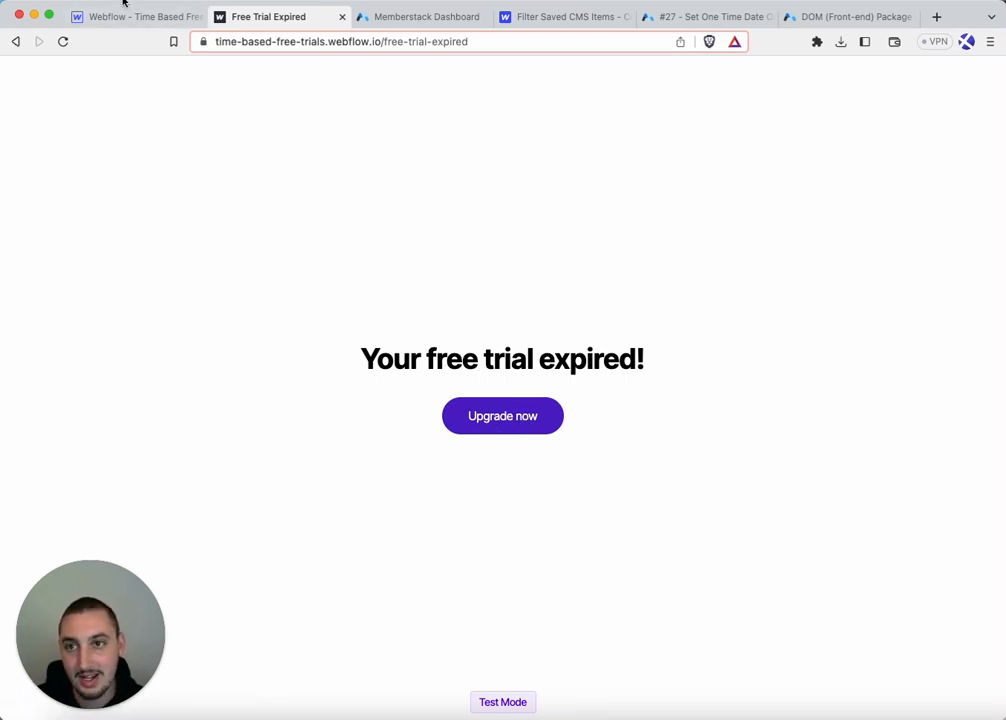
# Review the Success page's Before </body> script that stores the member's one-time-date expiration.
pyautogui.click(140, 16)
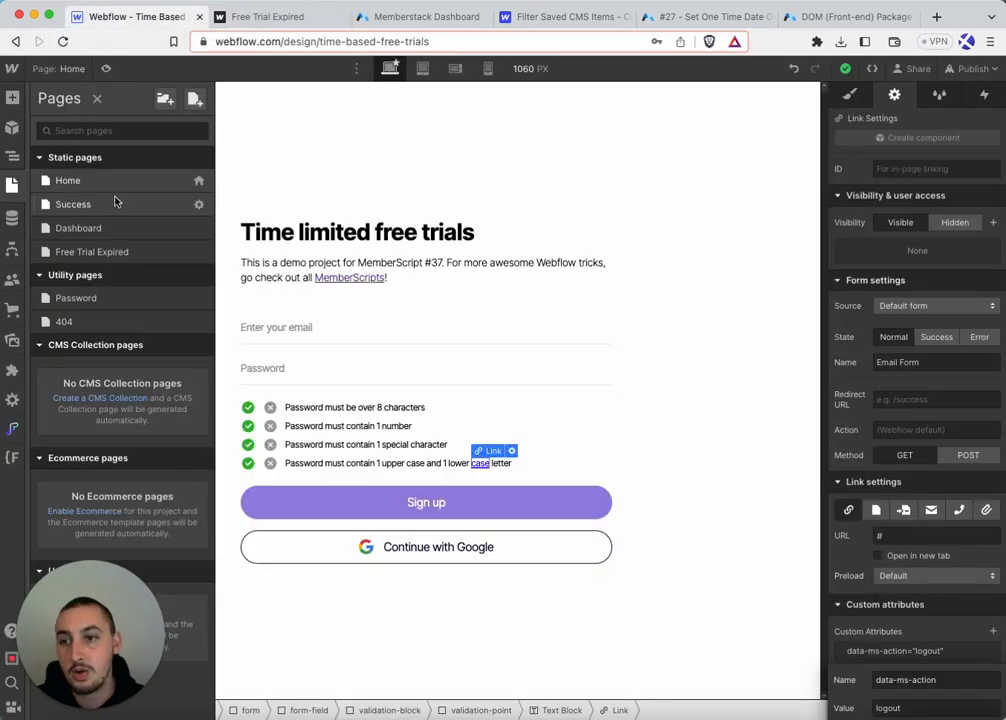
pyautogui.moveTo(200, 204)
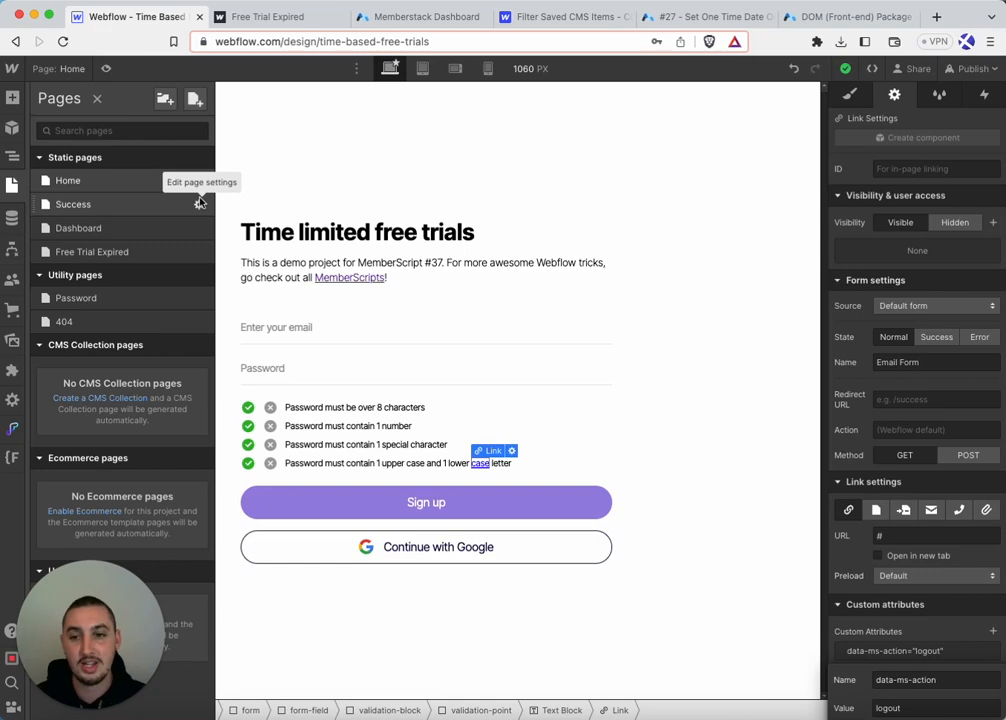
pyautogui.click(198, 204)
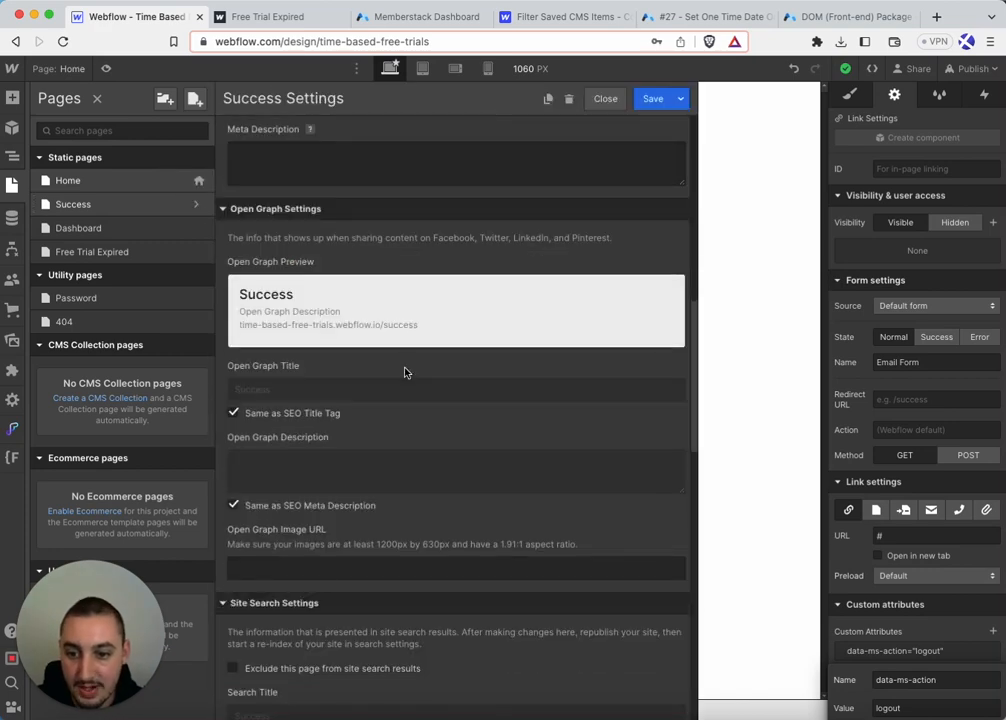
pyautogui.scroll(-3)
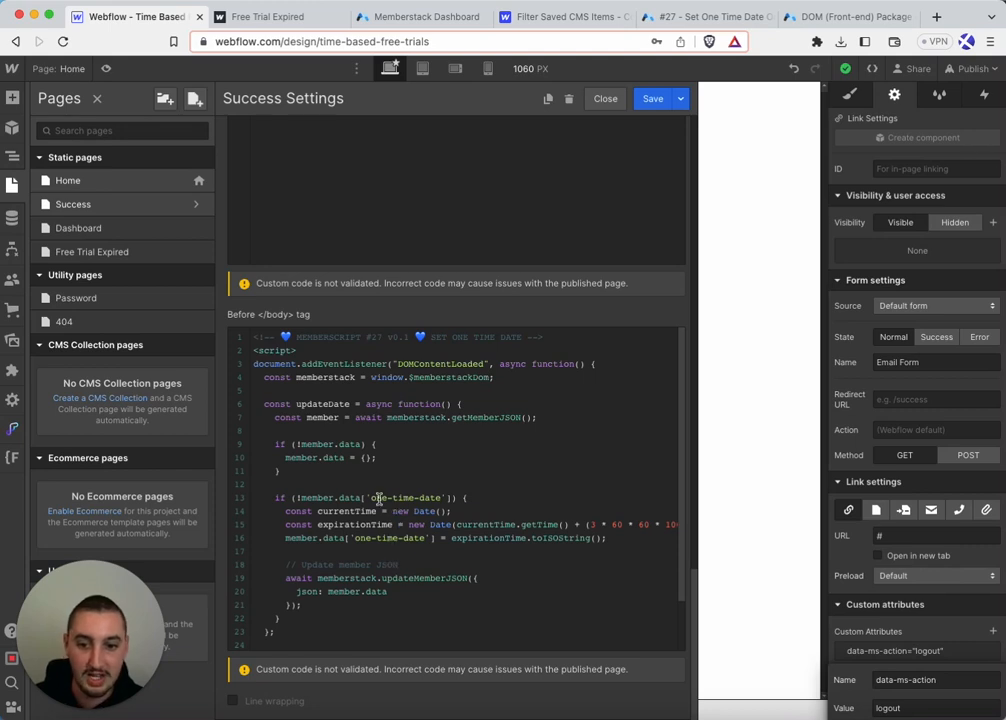
pyautogui.scroll(-3)
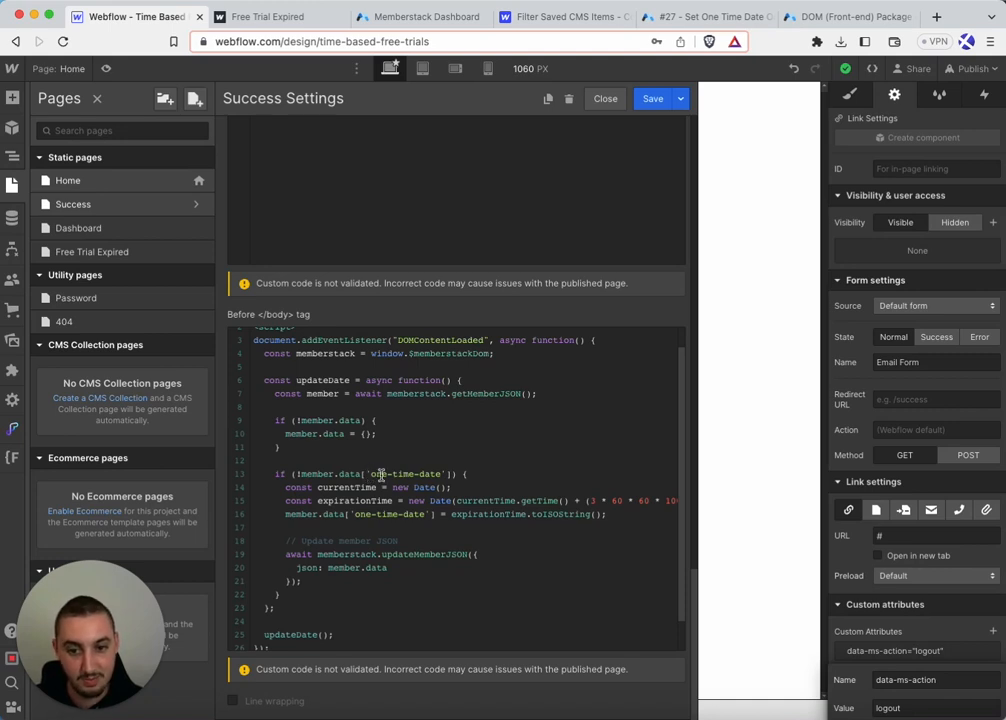
pyautogui.moveTo(380, 474)
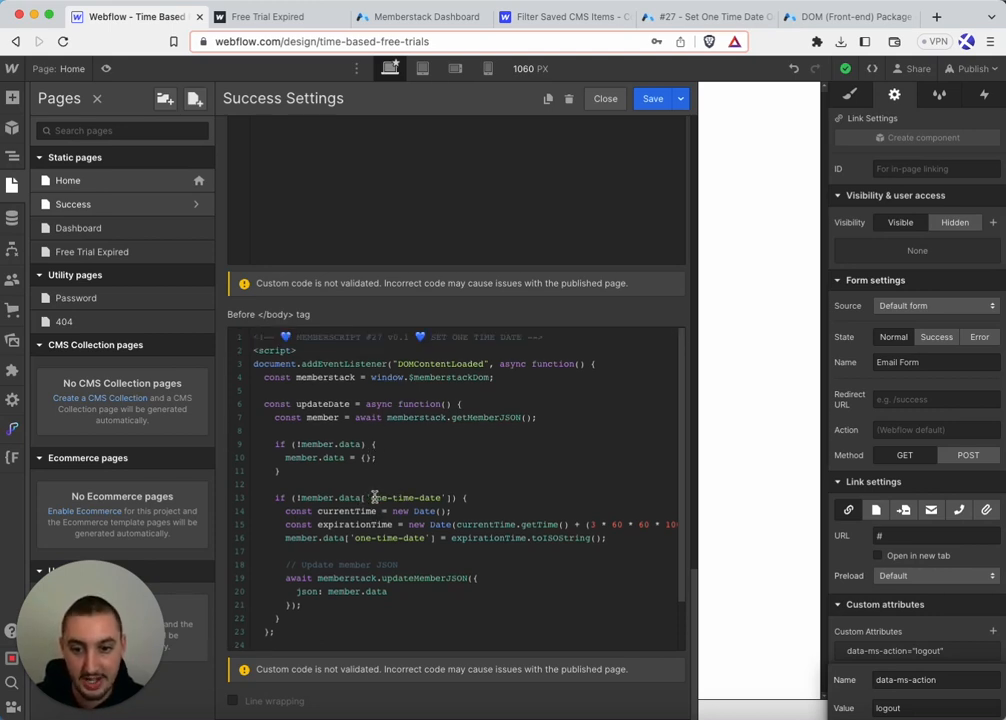
pyautogui.scroll(-3)
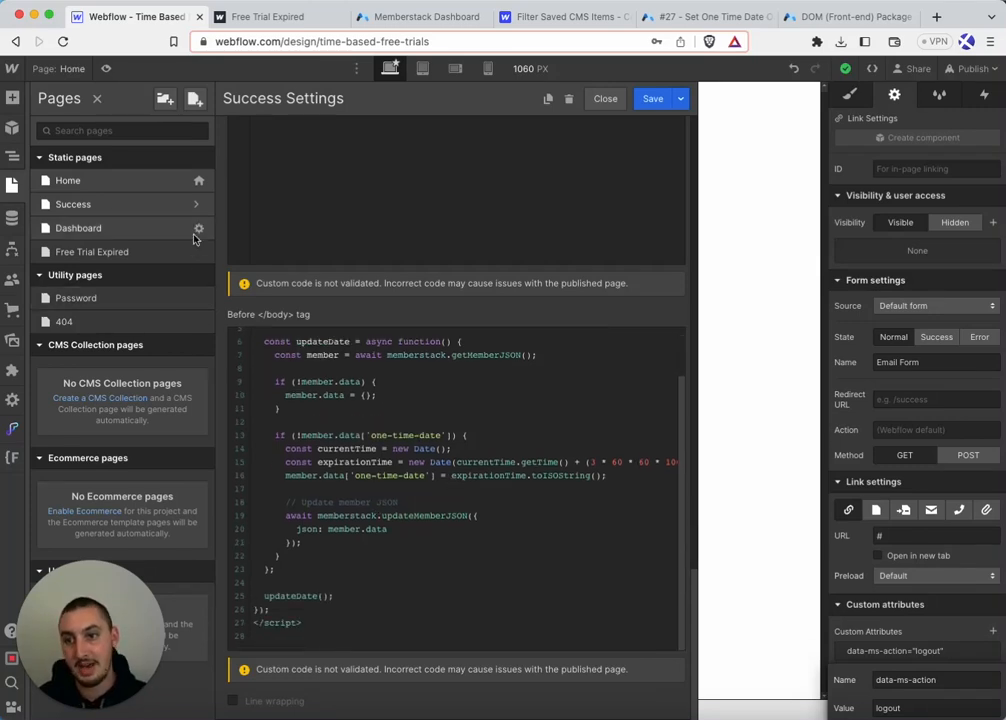
pyautogui.moveTo(200, 252)
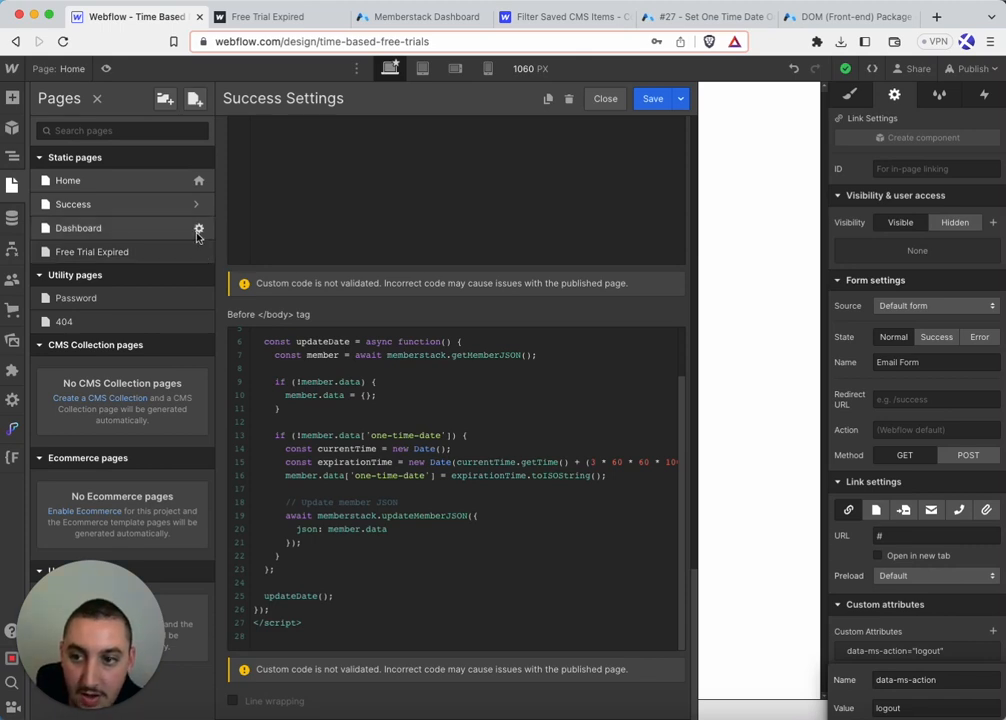
pyautogui.moveTo(198, 228)
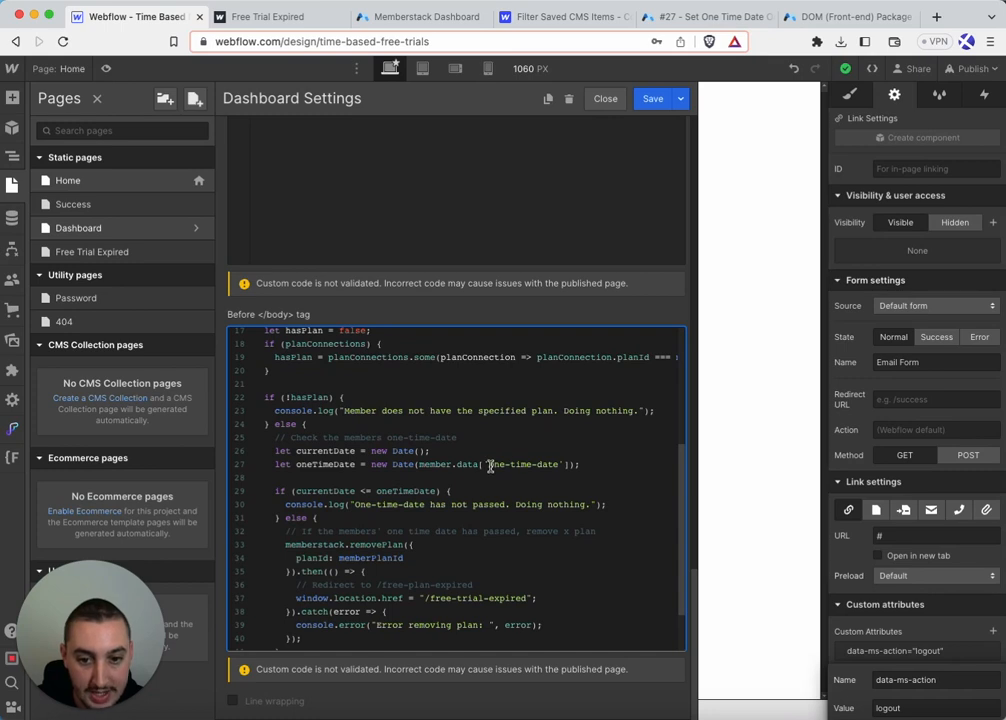
pyautogui.doubleClick(524, 464)
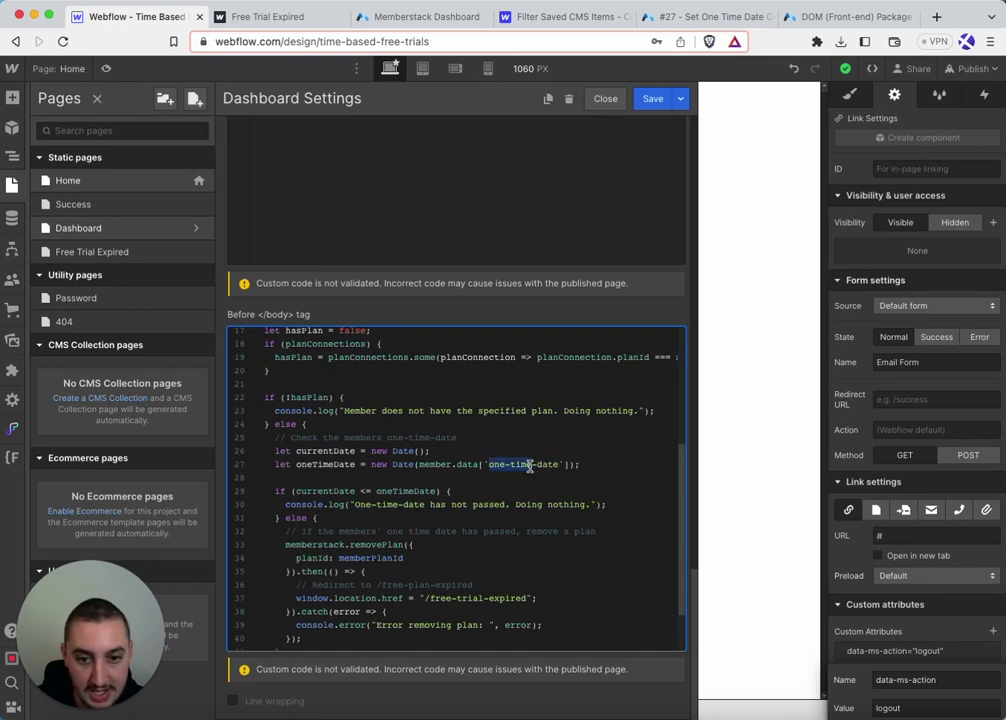
pyautogui.scroll(-3)
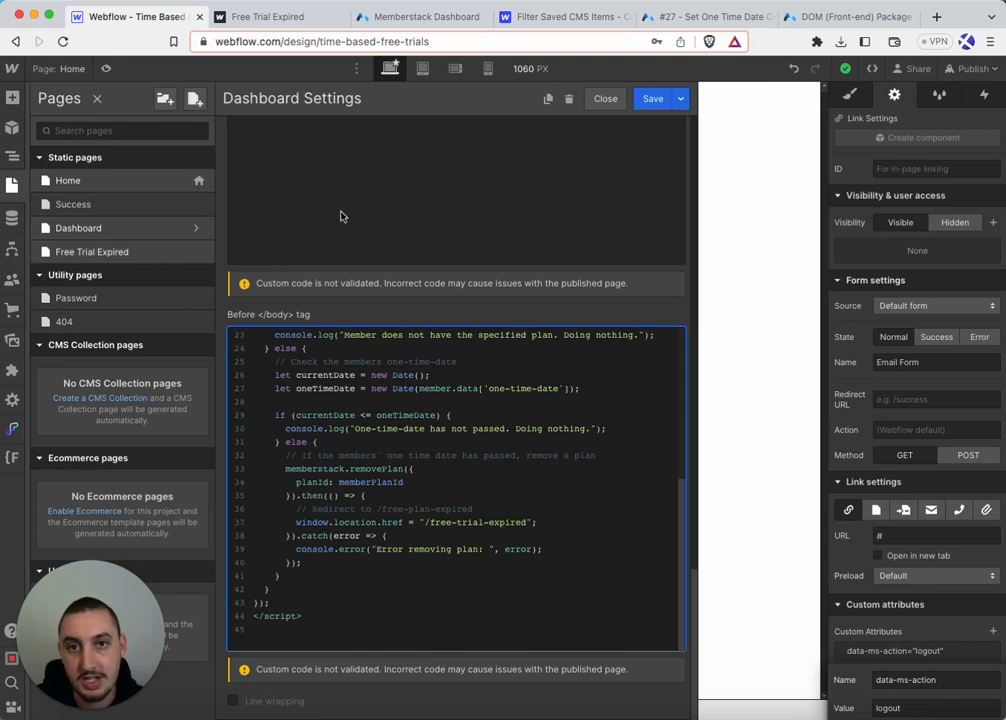
pyautogui.moveTo(326, 216)
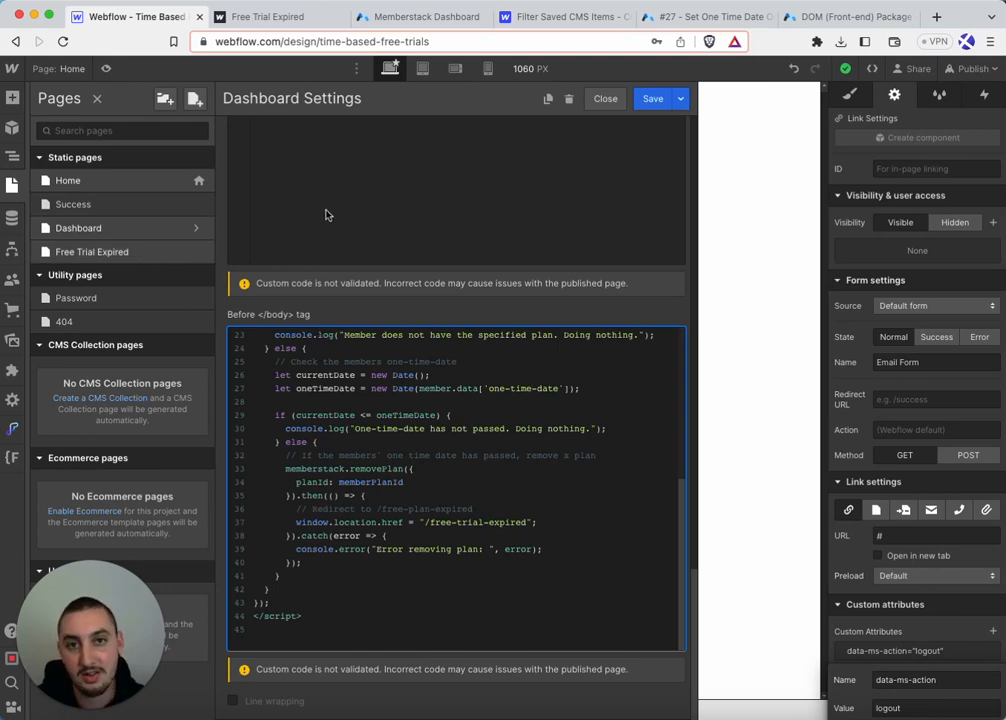
pyautogui.moveTo(328, 204)
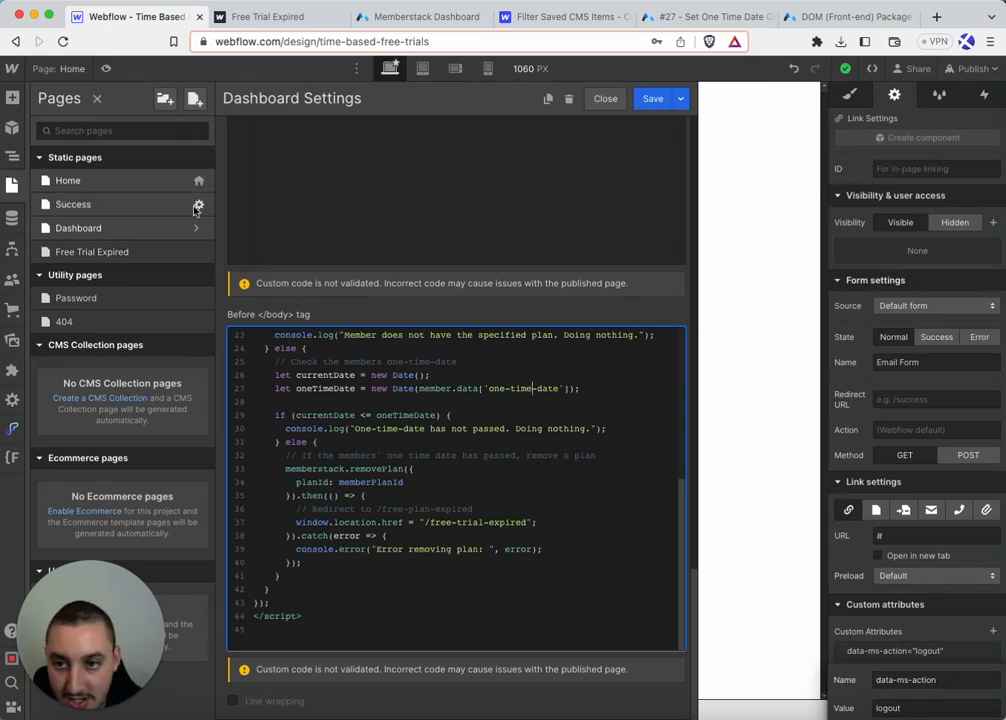
pyautogui.moveTo(198, 204)
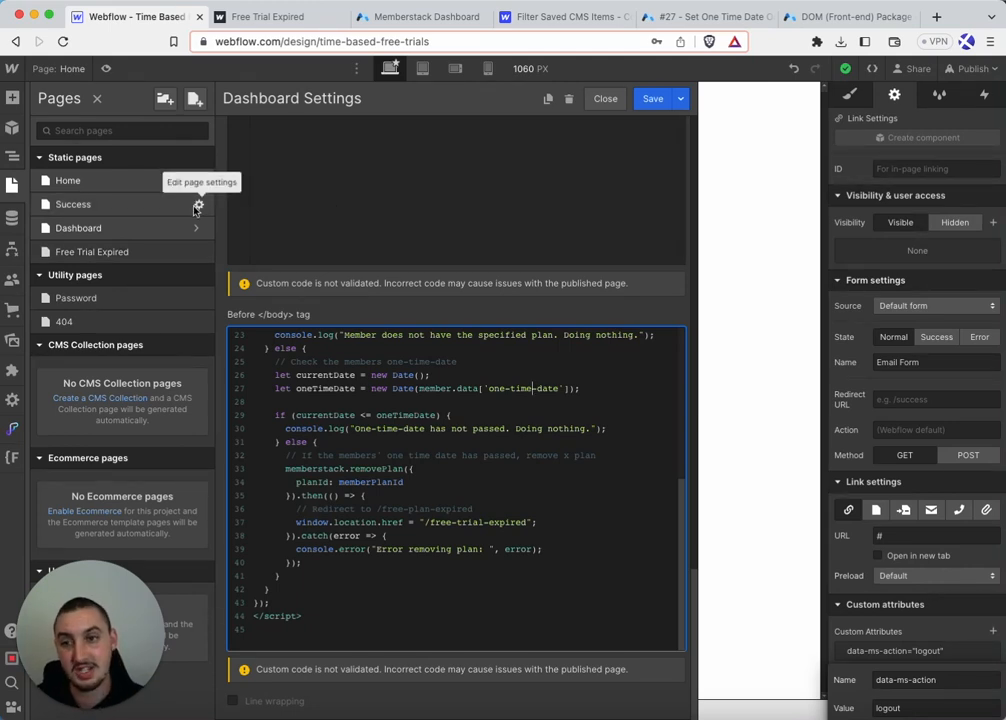
pyautogui.click(72, 204)
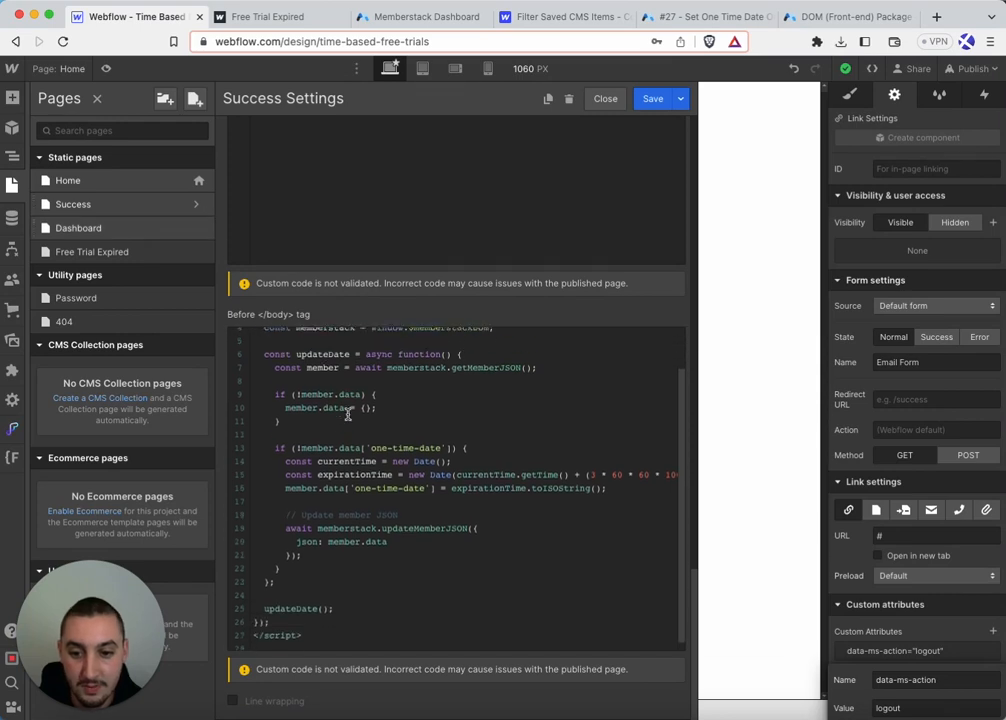